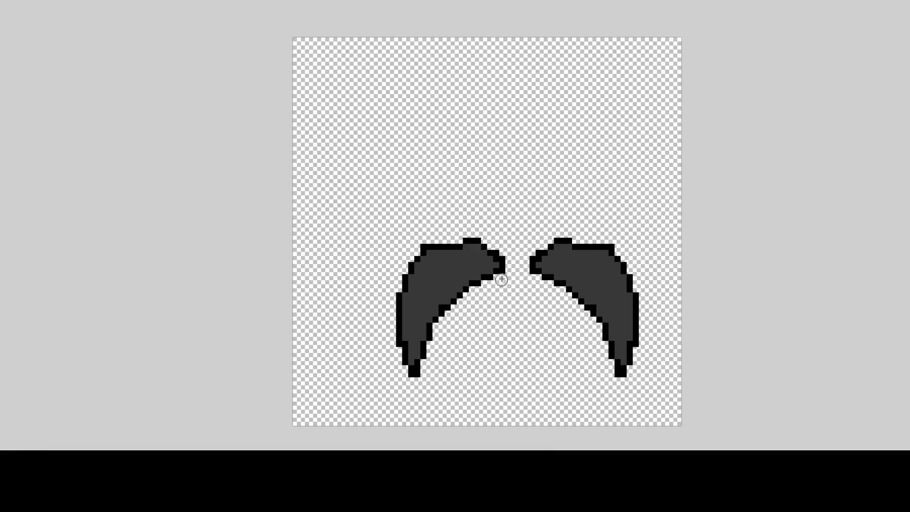
mouse_move(519, 291)
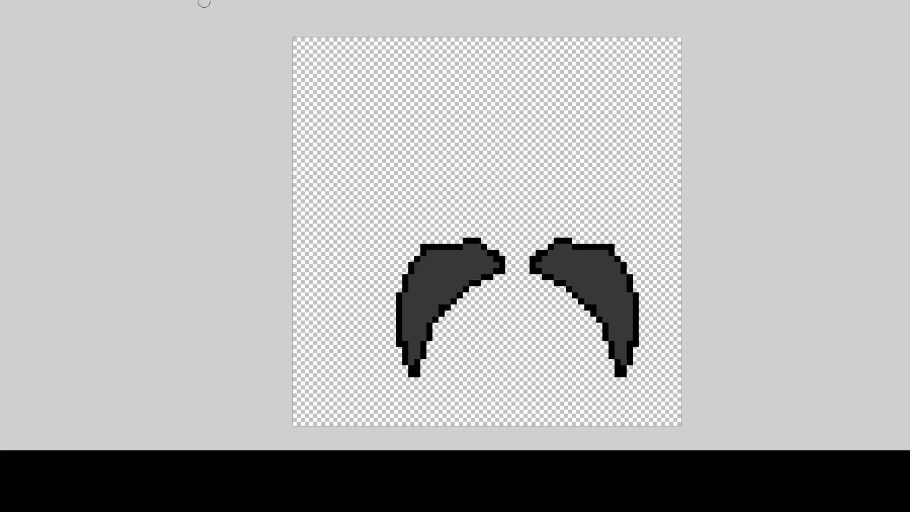
mouse_move(129, 61)
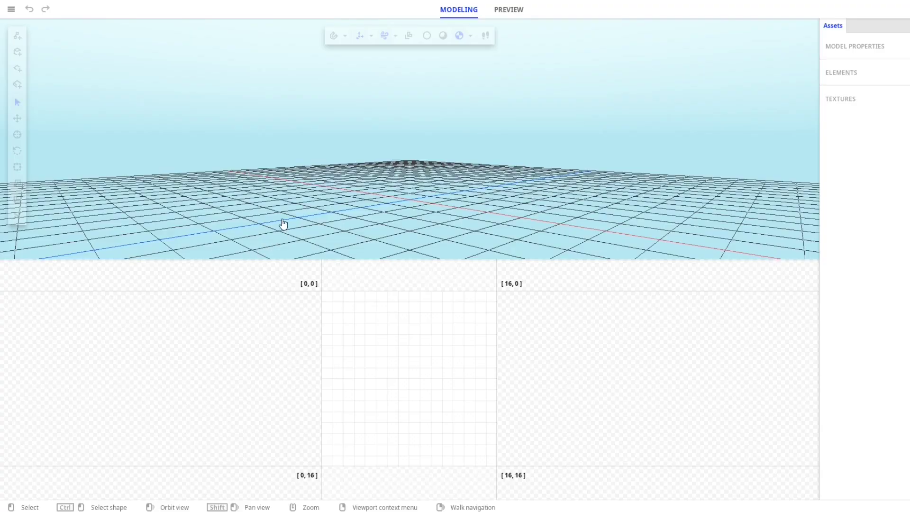
mouse_move(17, 85)
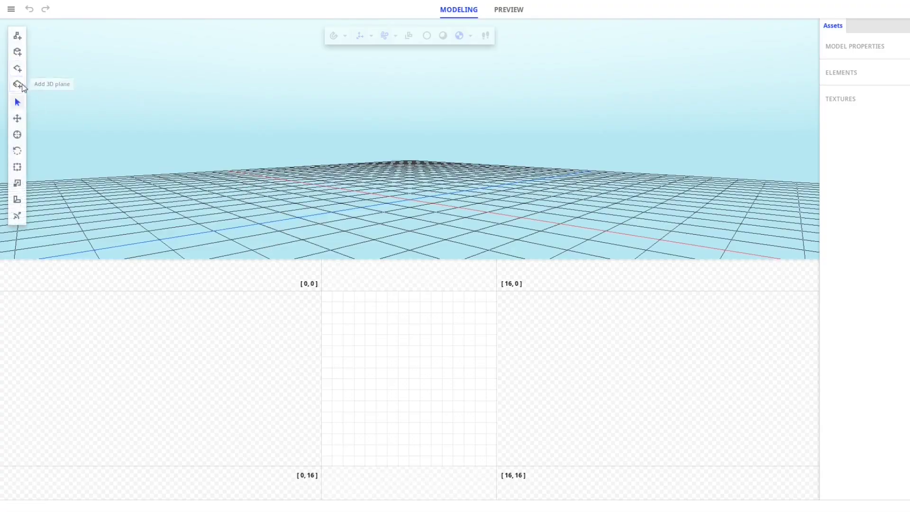
Add a flat 3D plane and load wigns.png as its texture in the material settings.
click(17, 84)
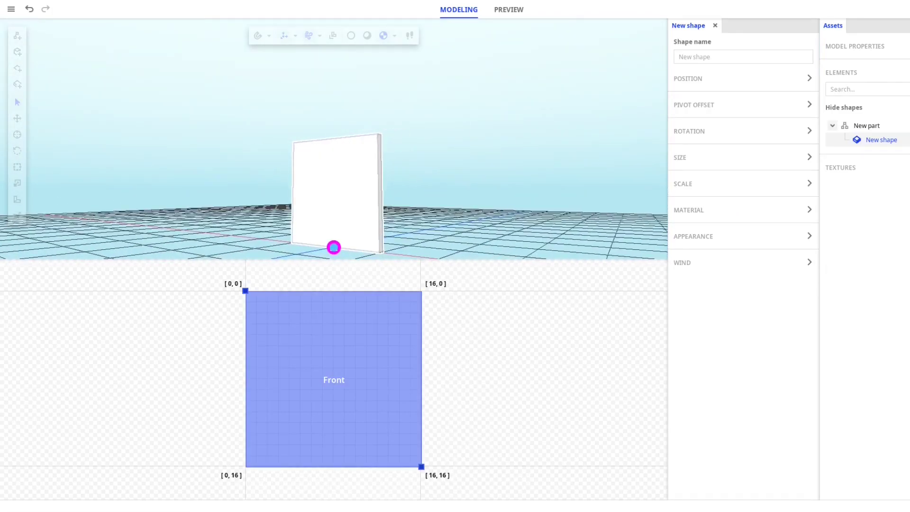
click(840, 167)
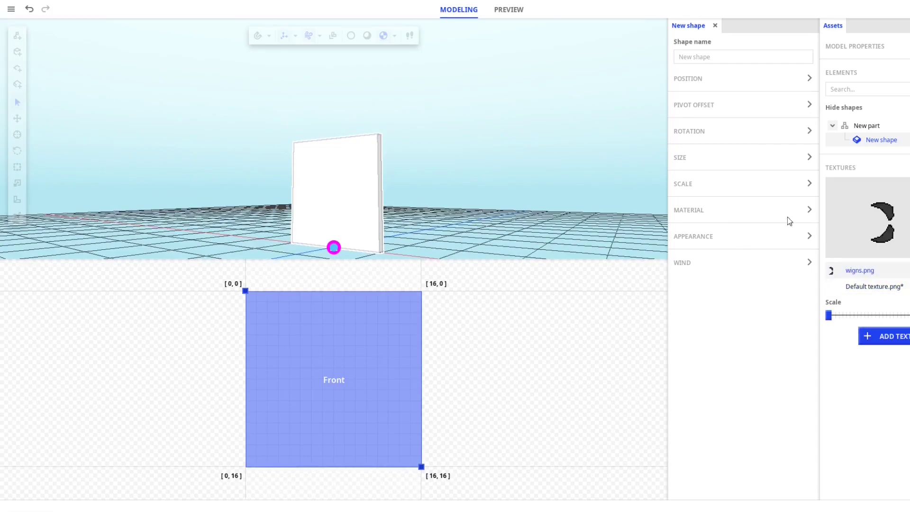
click(809, 209)
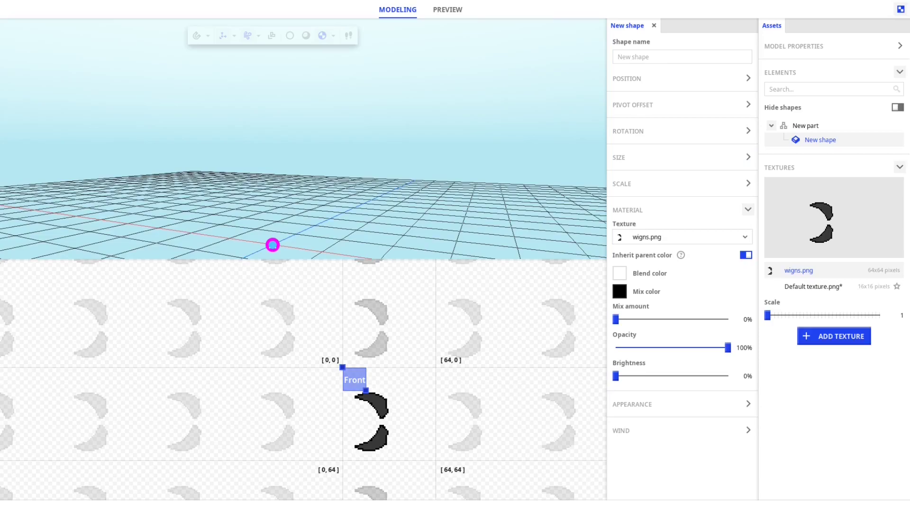
mouse_move(900, 9)
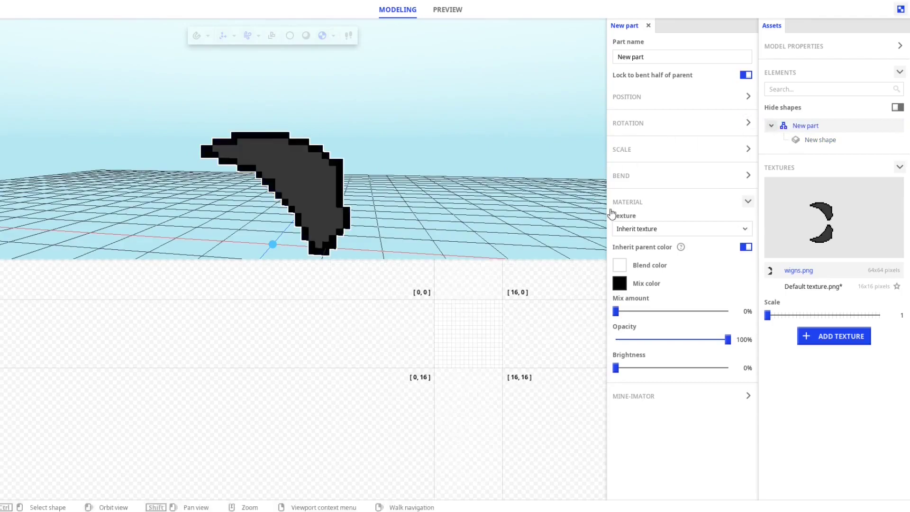
Enable X-axis bending on the lower half with custom bend size 100.
click(621, 175)
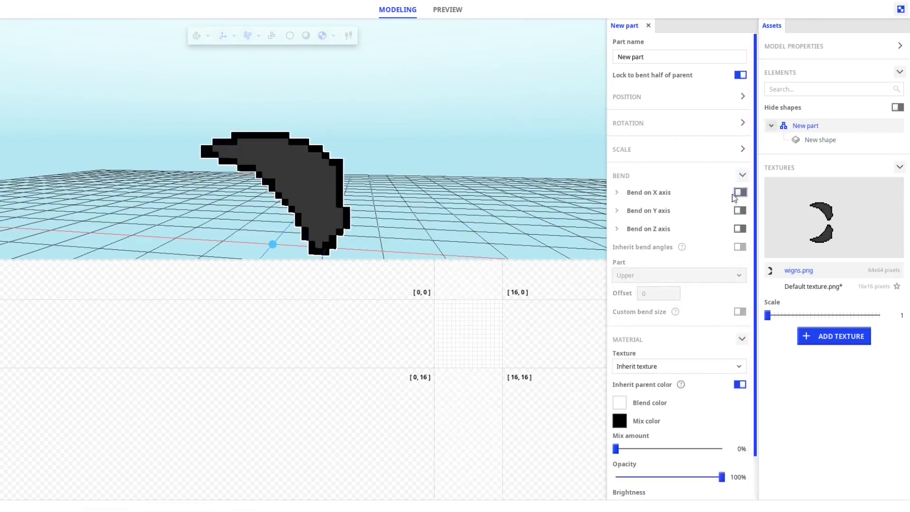
click(739, 193)
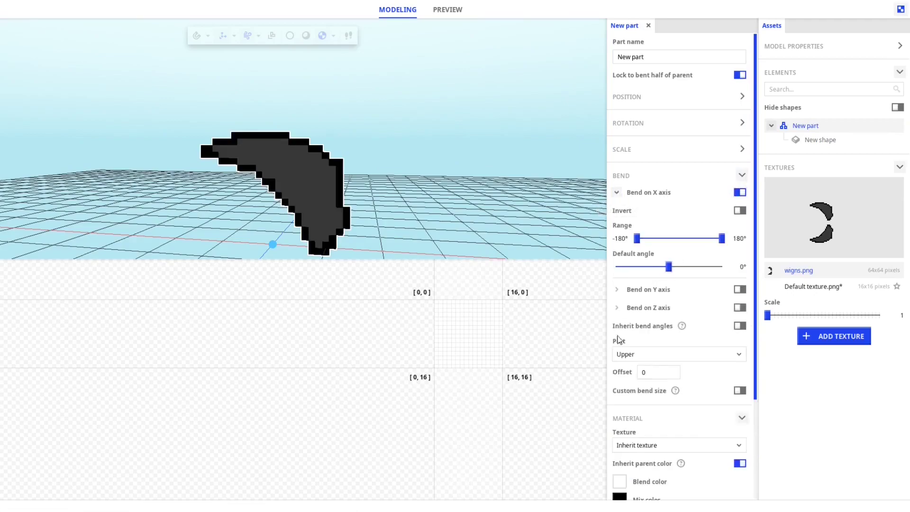
click(677, 353)
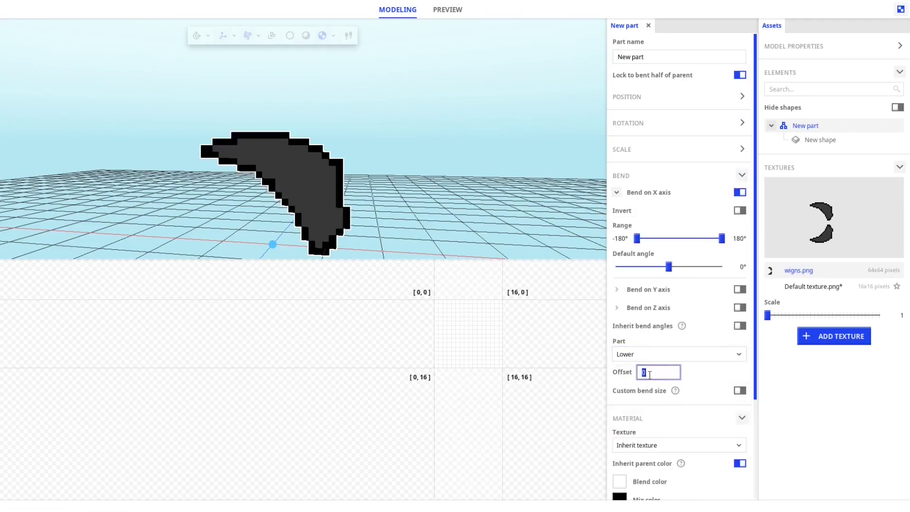
click(738, 360)
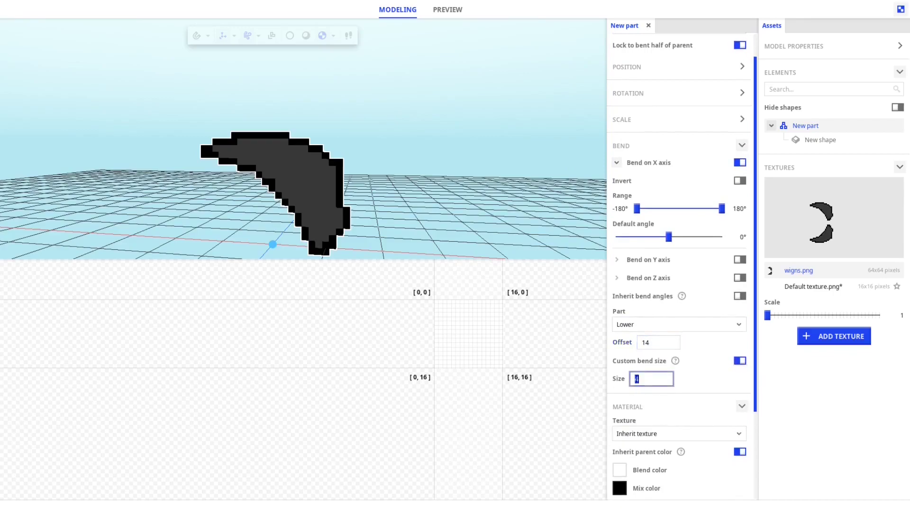
text(100)
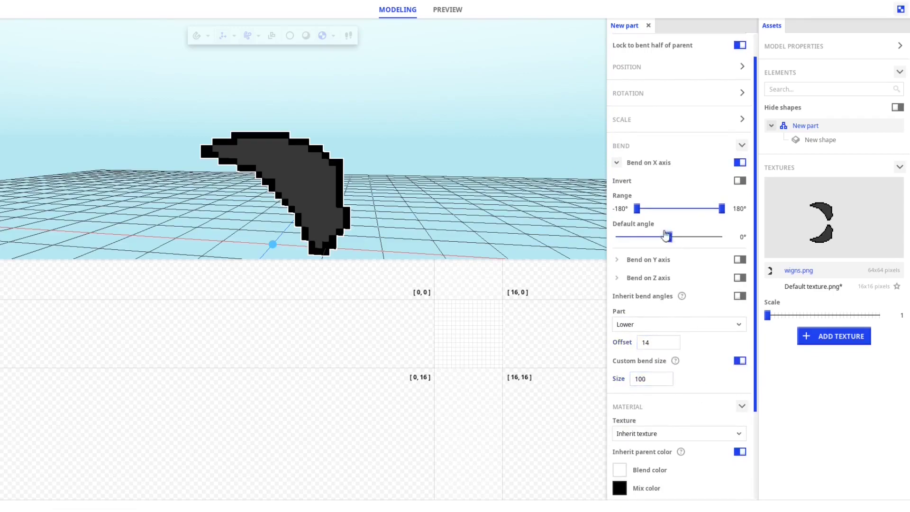
Preview the wing bend across the Default angle slider, ending curled down at about -96°.
drag(666, 236, 650, 236)
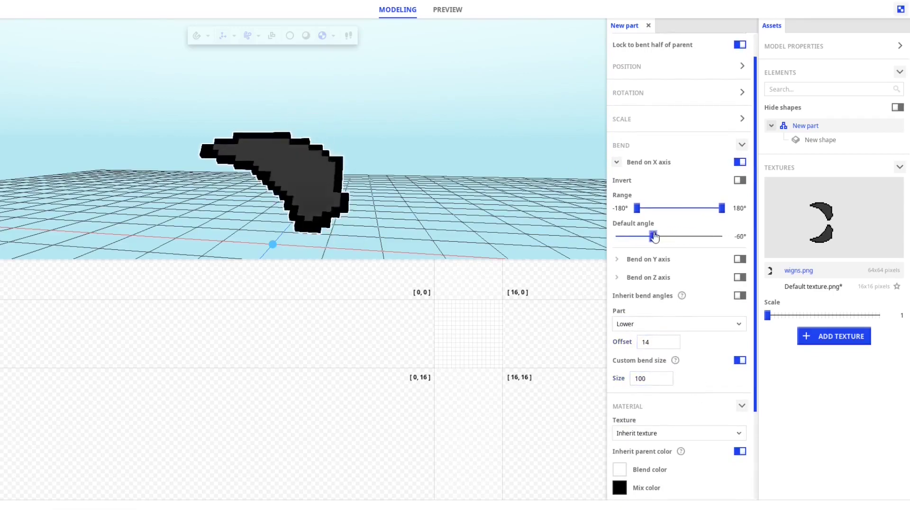
drag(651, 236, 657, 236)
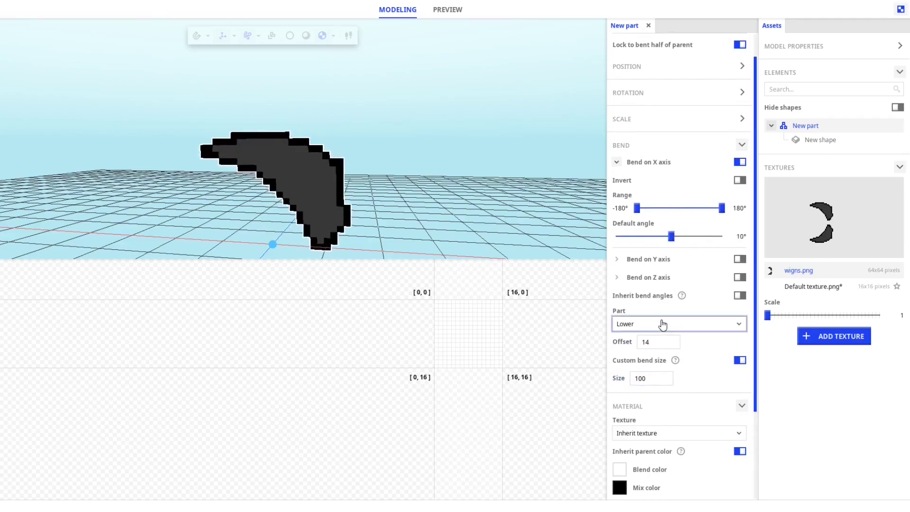
drag(655, 236, 704, 236)
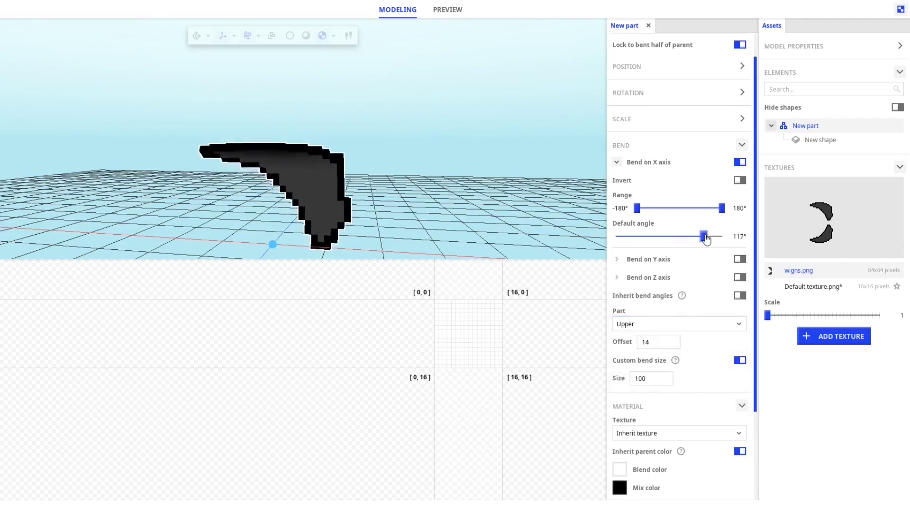
drag(704, 236, 678, 236)
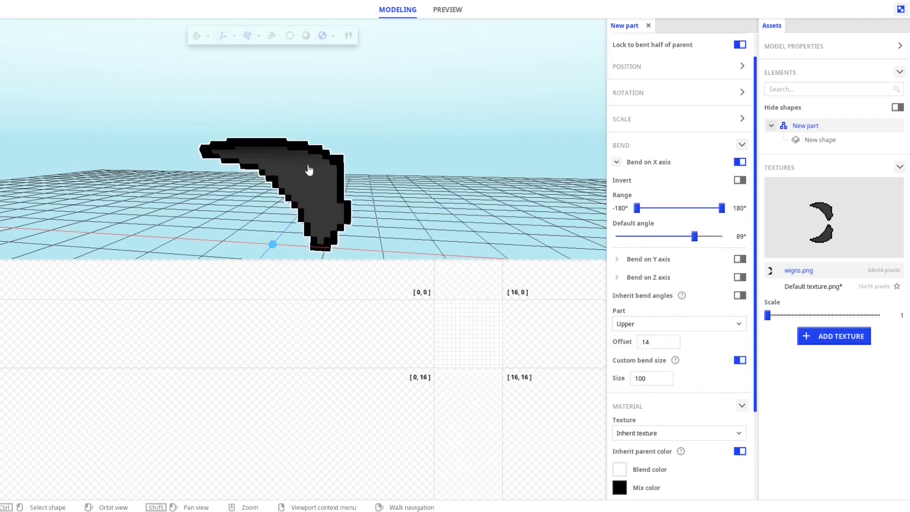
drag(694, 236, 687, 236)
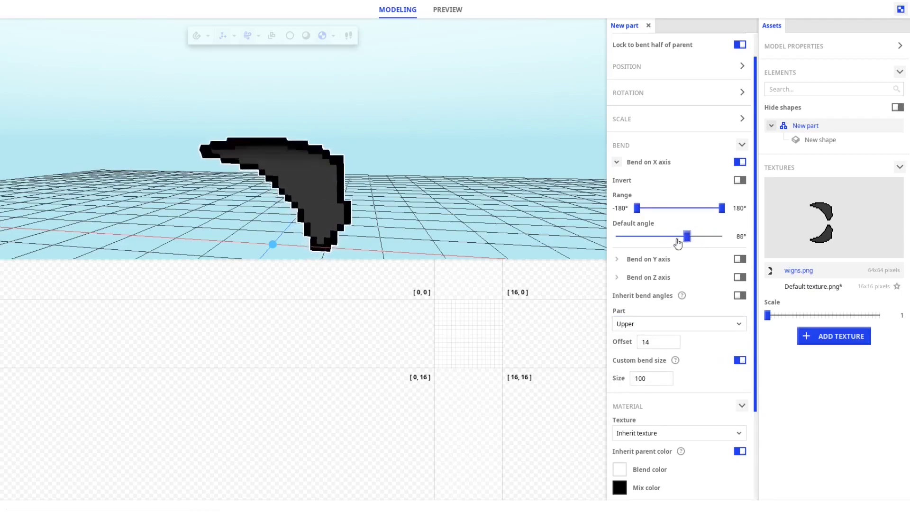
drag(688, 236, 705, 236)
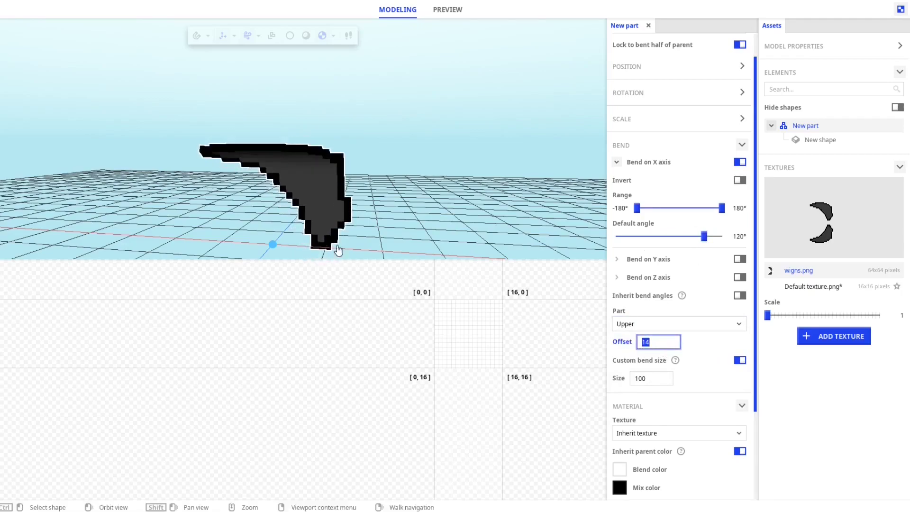
drag(703, 236, 662, 236)
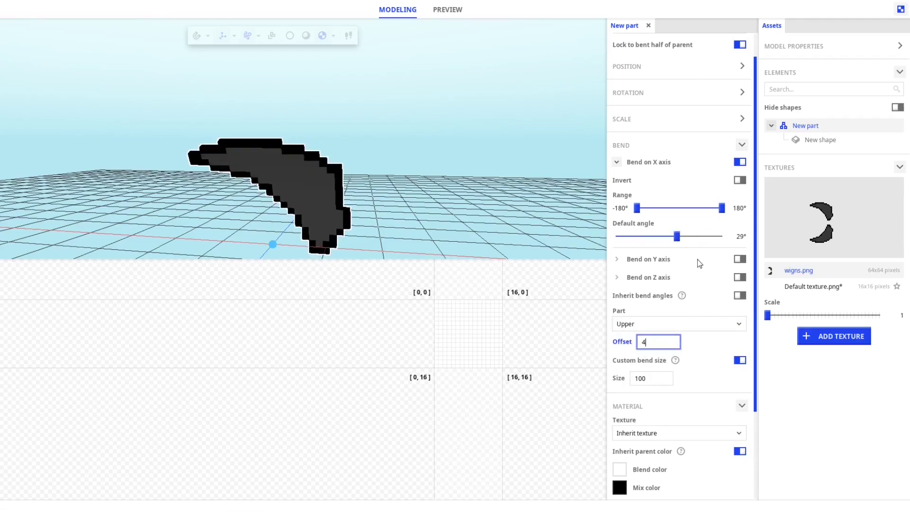
drag(667, 236, 691, 236)
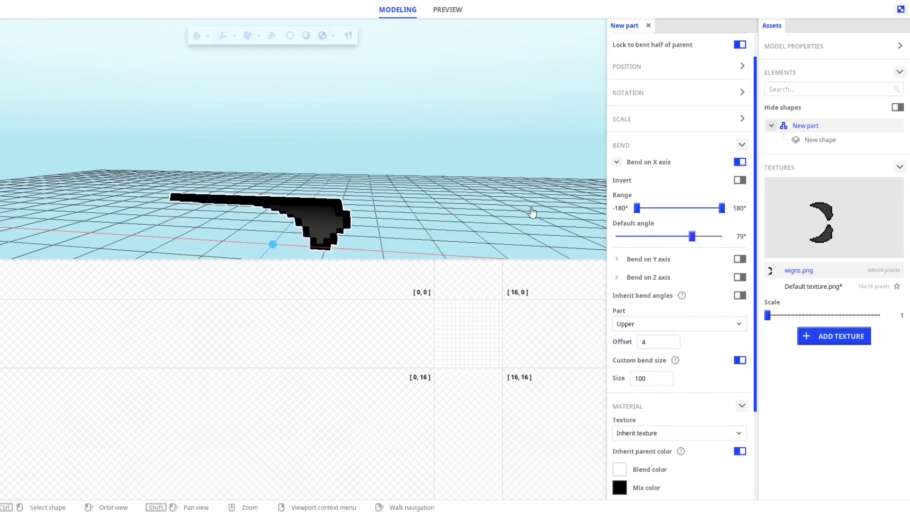
drag(690, 236, 661, 236)
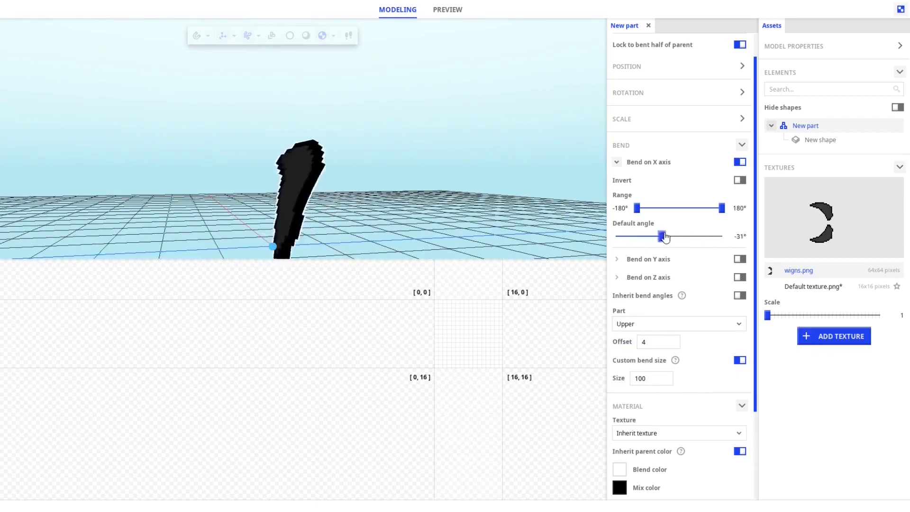
drag(664, 236, 641, 236)
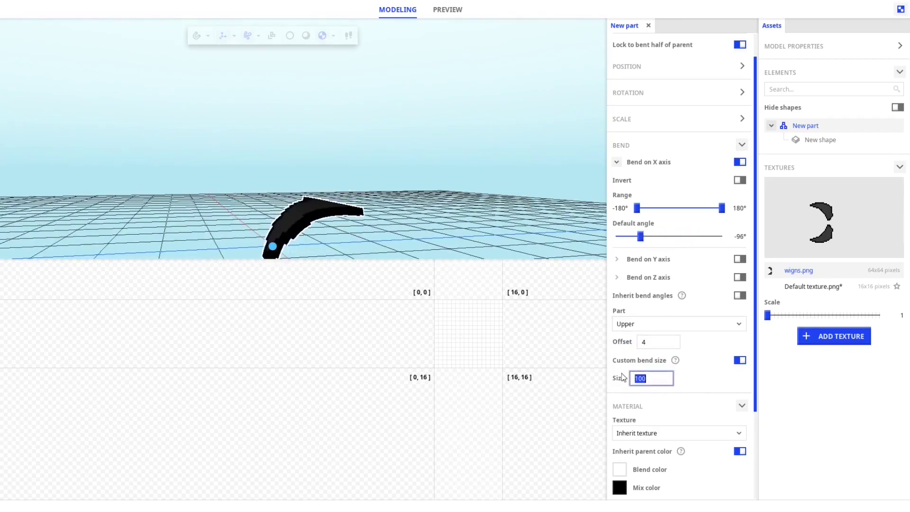
Change the custom bend size and preview default angles, settling the bend near 81°.
text(200)
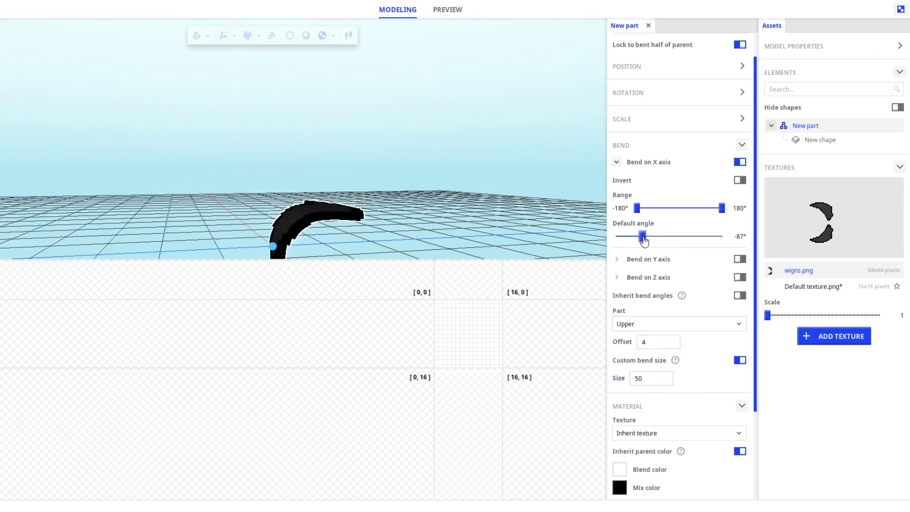
drag(640, 236, 683, 236)
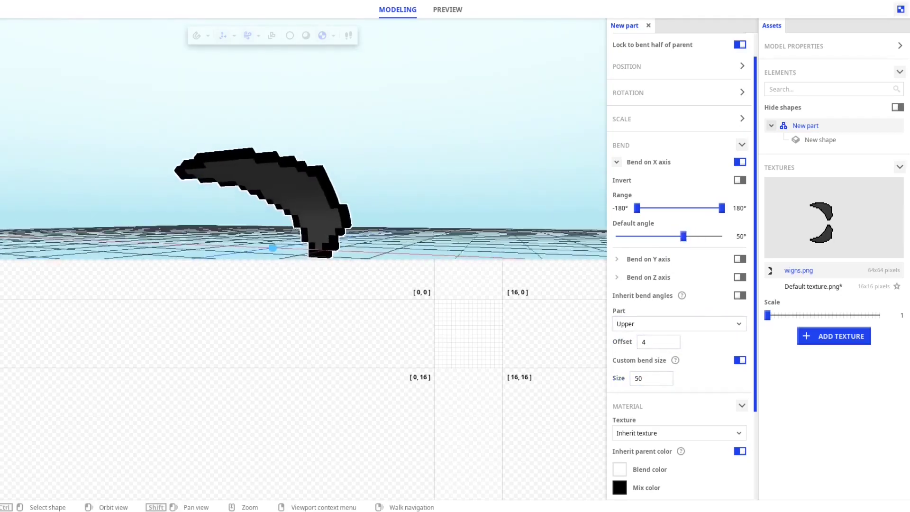
drag(684, 236, 702, 236)
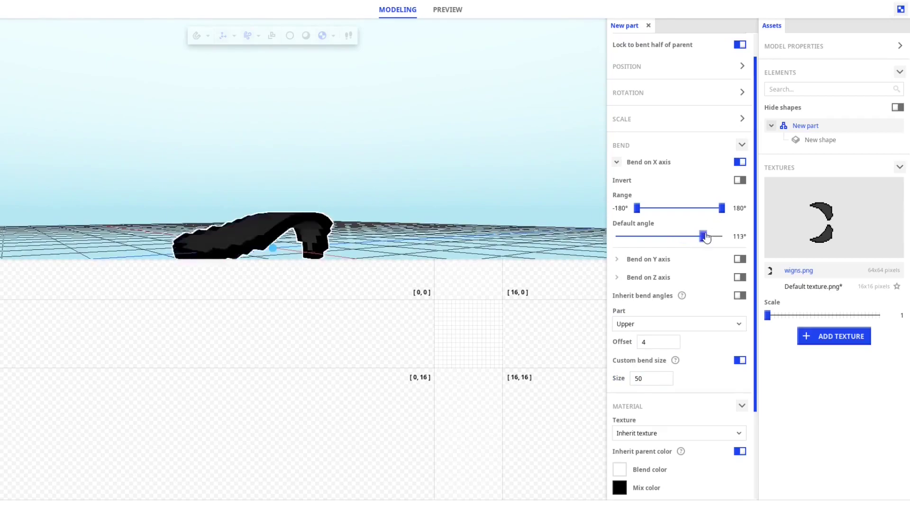
drag(704, 236, 657, 236)
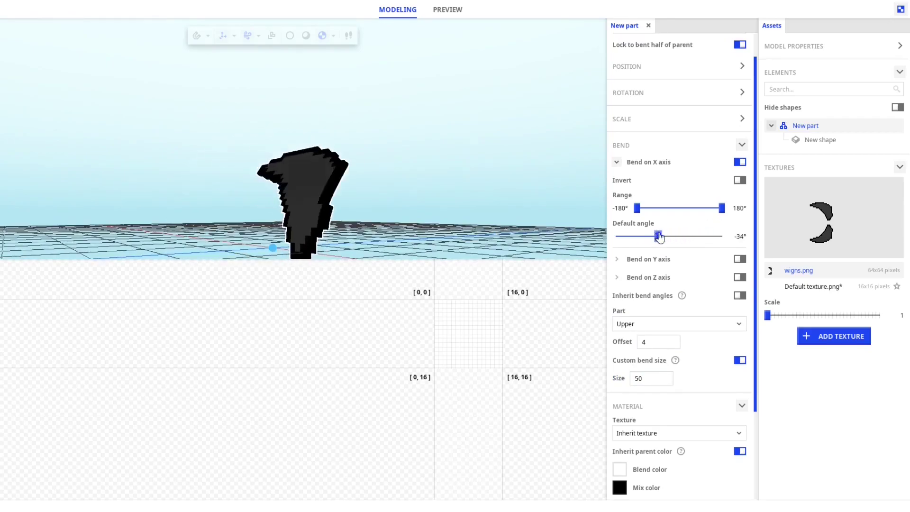
drag(658, 236, 689, 236)
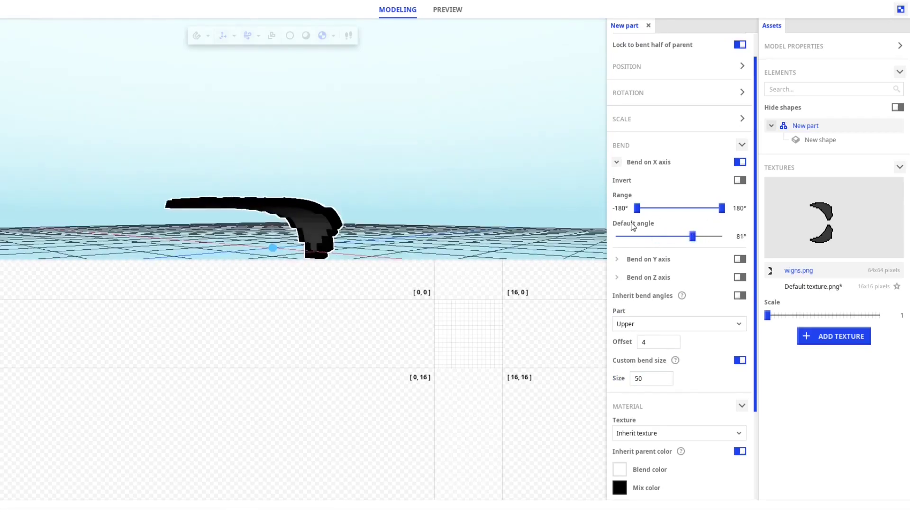
drag(690, 236, 648, 236)
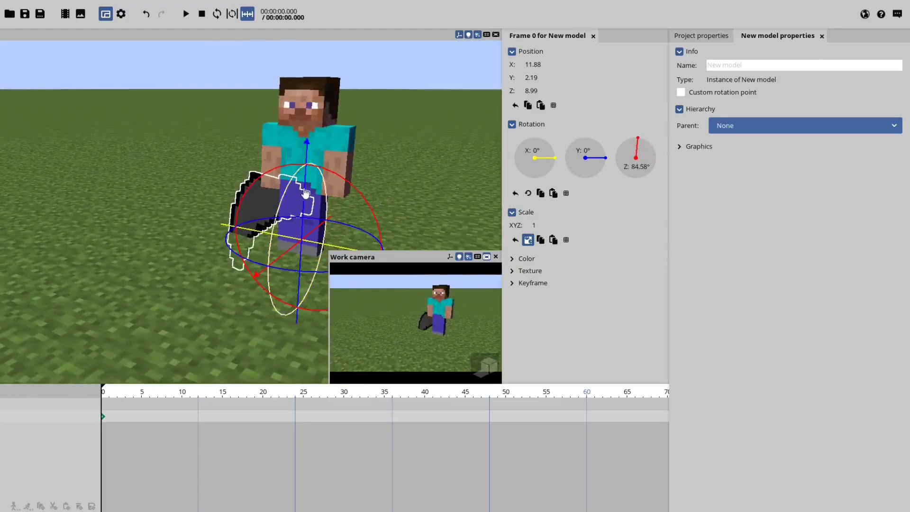
Set Steve as the wing model's parent so it sits against his back.
click(803, 125)
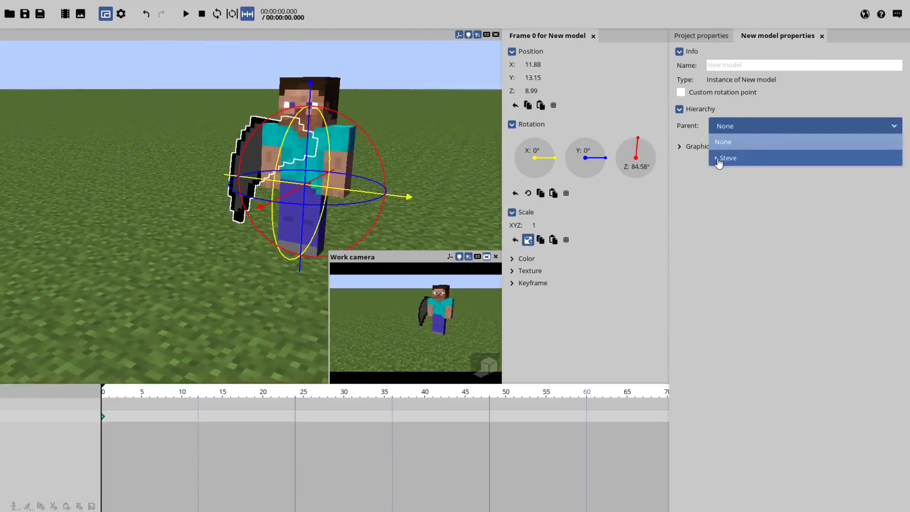
click(727, 158)
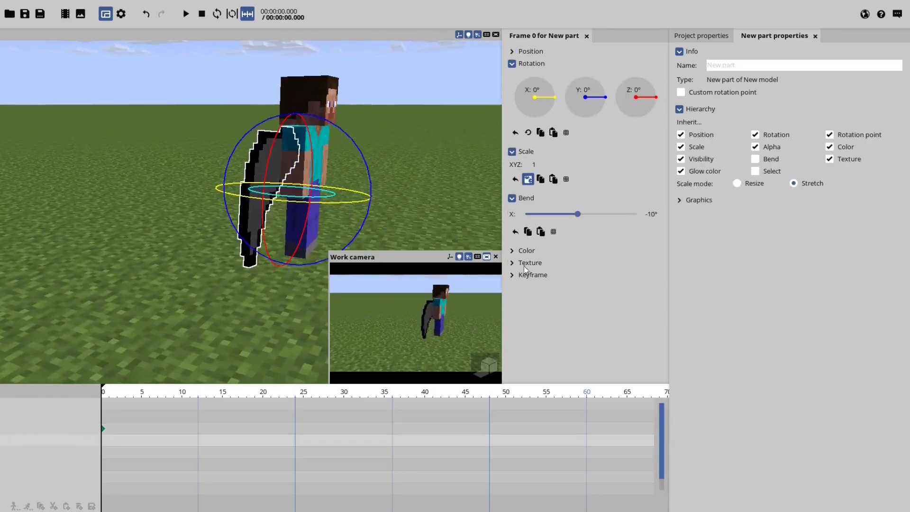
Tilt the wing part to about -30° on Z and bend it outward to about 50°.
drag(574, 213, 549, 214)
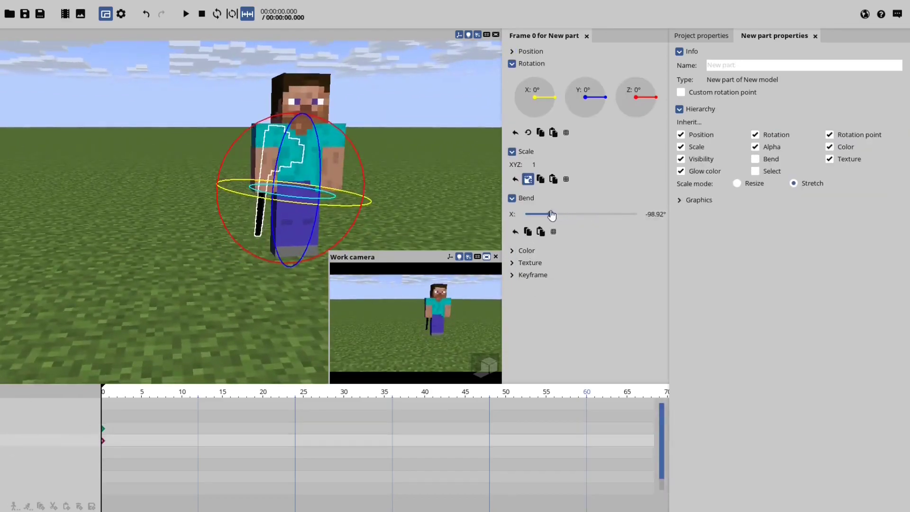
drag(546, 213, 560, 213)
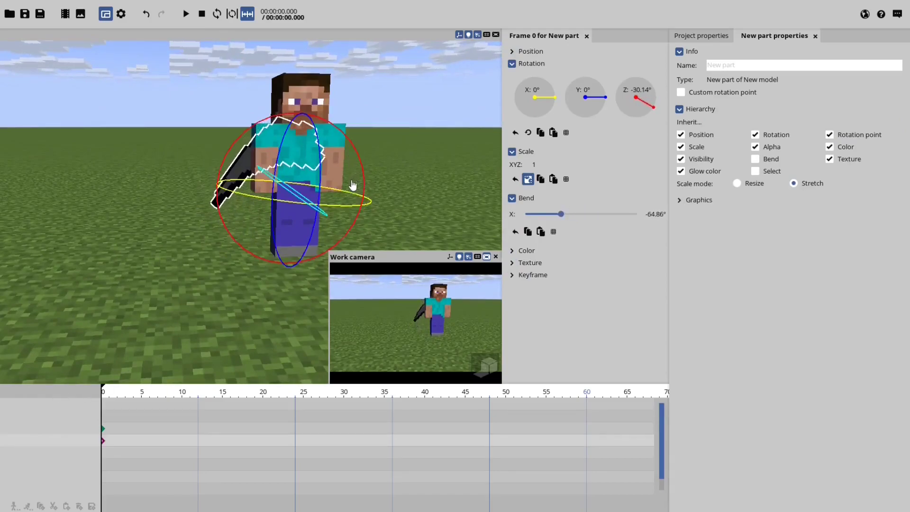
click(511, 51)
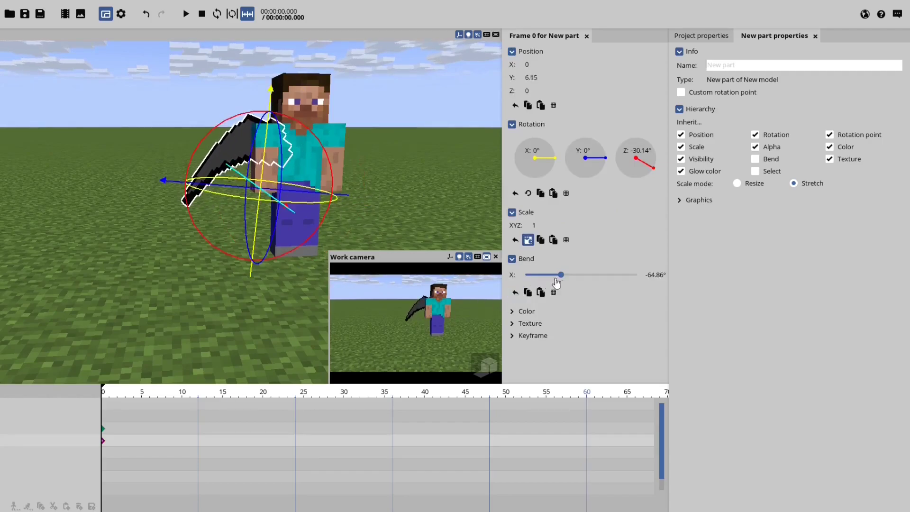
drag(560, 274, 592, 273)
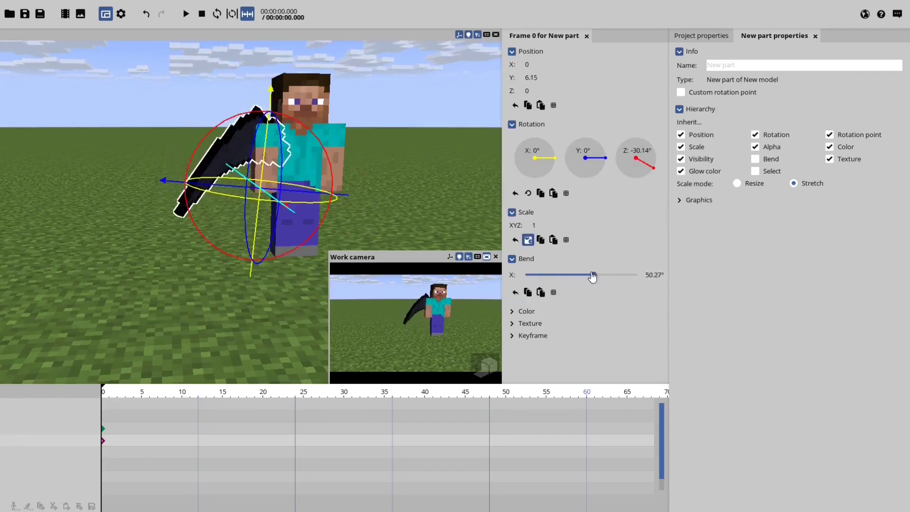
drag(591, 275, 572, 274)
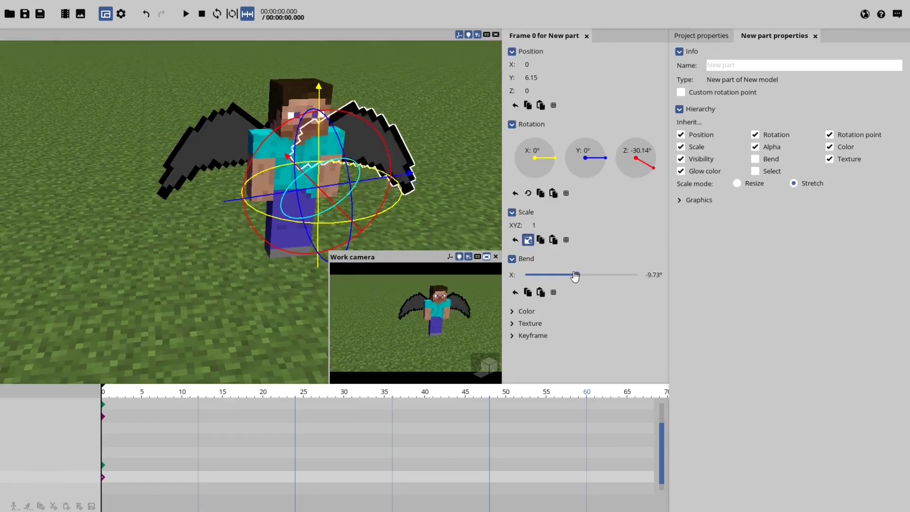
Bend the paired wings to about 16°.
drag(574, 275, 587, 274)
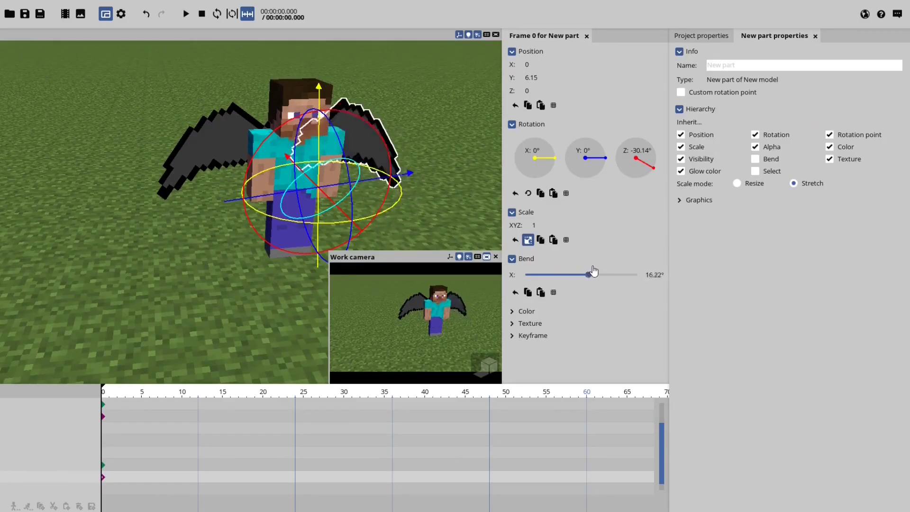